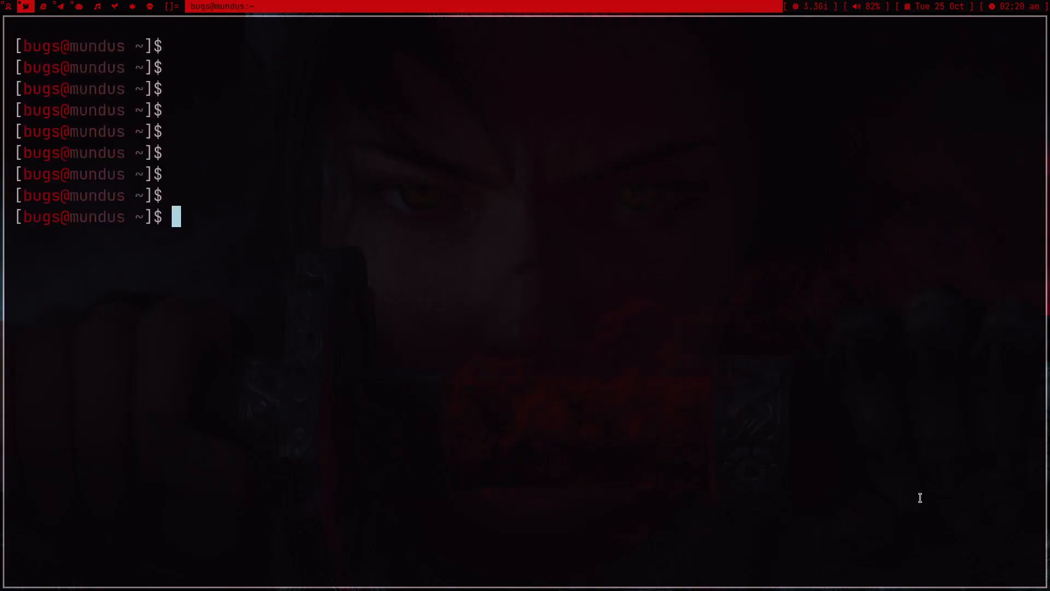
Step: Change into /hdd/Media/Shows/Mr Robot/Season 1 and probe S01E01's format and streams as JSON with ffprobe
text(cd /hdd/M)
text(ffprobe -v quiet -print_format json -show_format -show_streams)
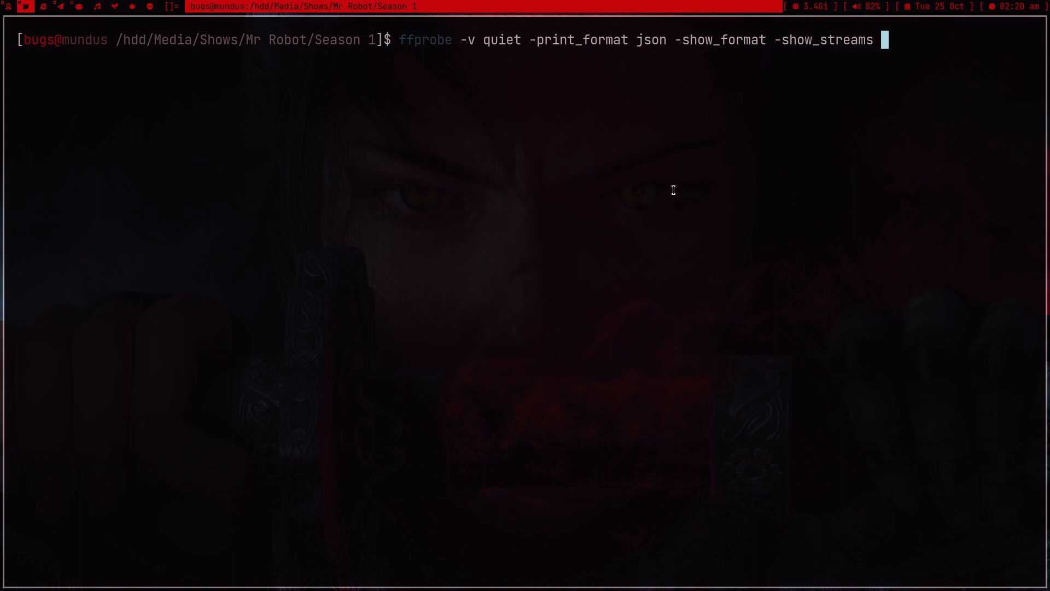
mouse_move(621, 123)
text( Mr.\ Robot\ -\ S01E01\ -\ Eps1.0_hellofriend.Mov.mkv)
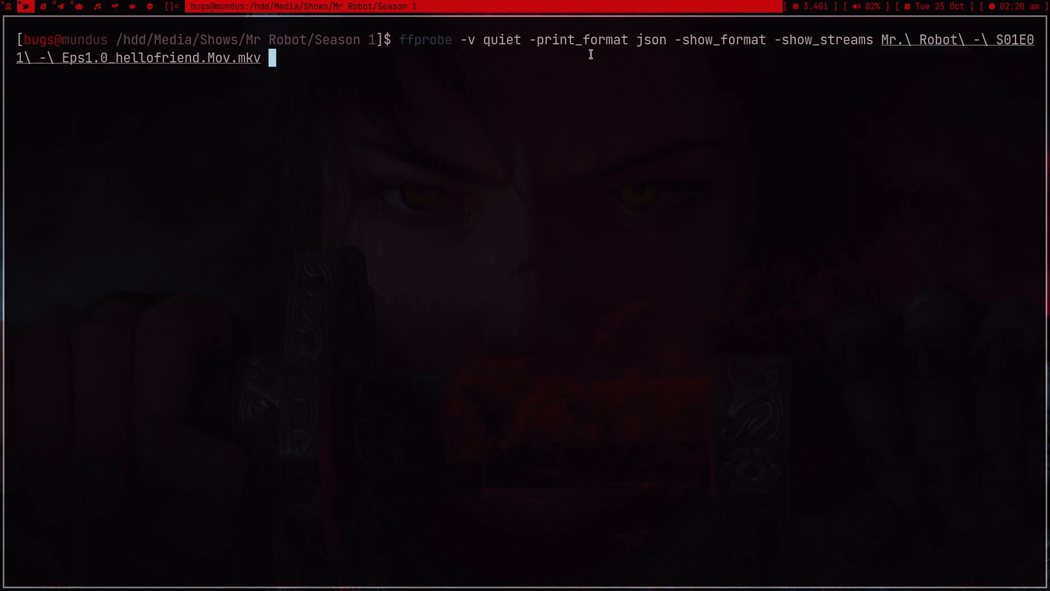
double_click(426, 39)
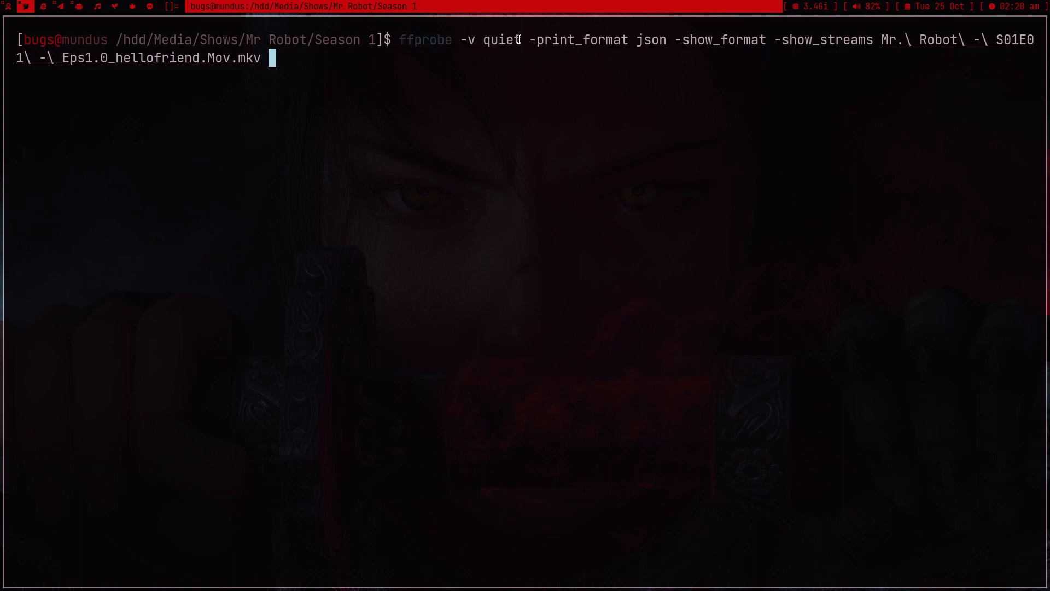
double_click(727, 40)
text( |)
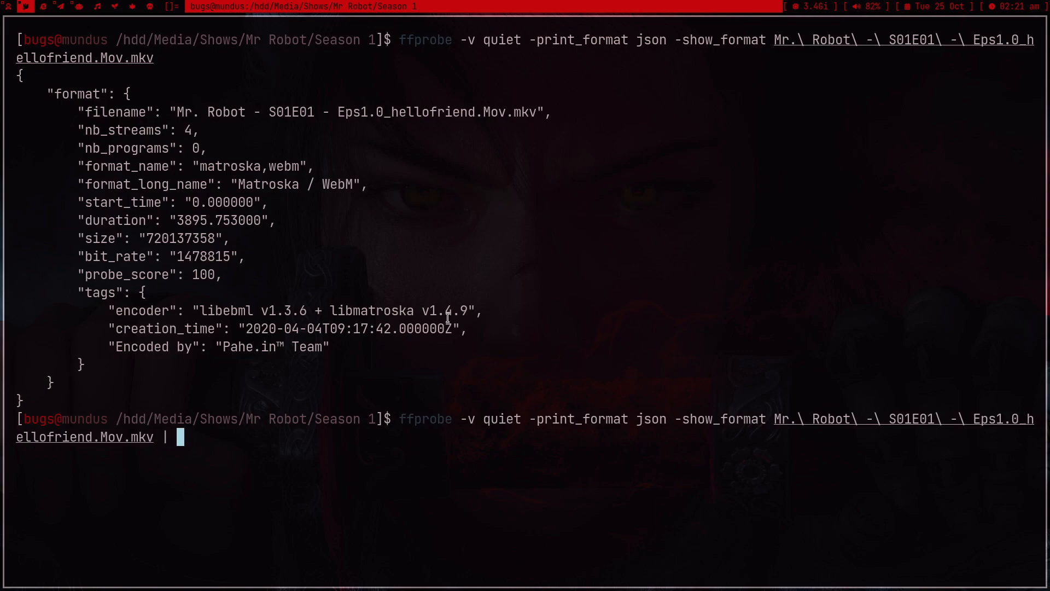
Step: Pipe the probe into jq -r '.format.duration' to get the raw value 3895.753000
text(jq '.')
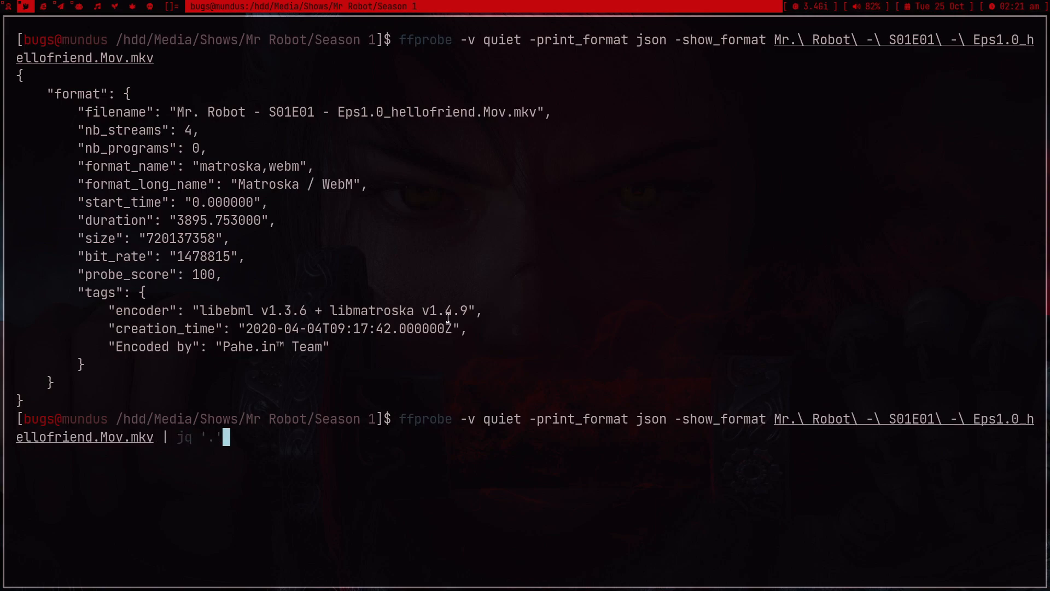
text(format.)
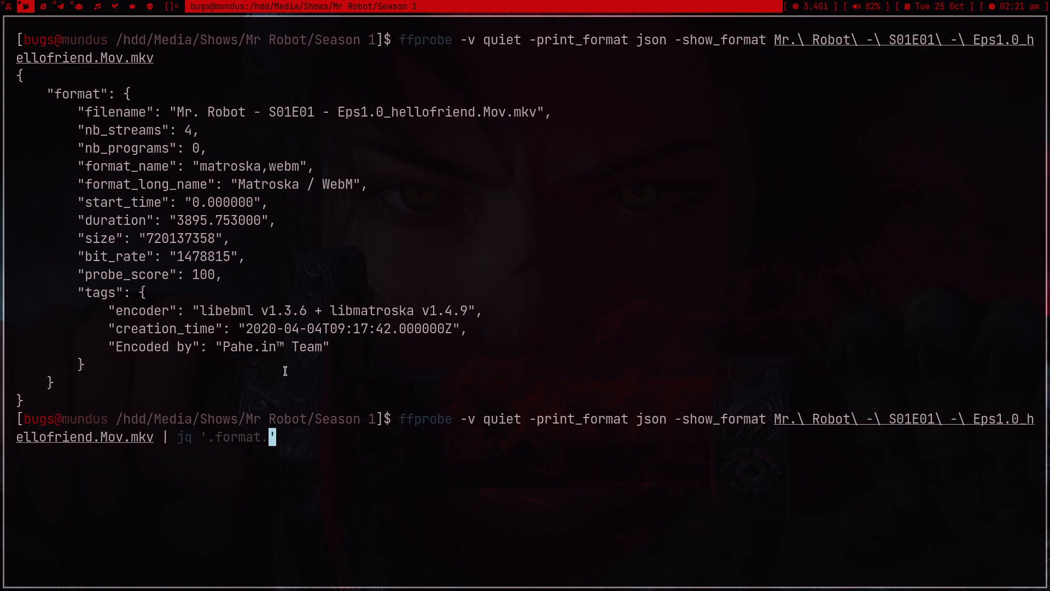
text(duration')
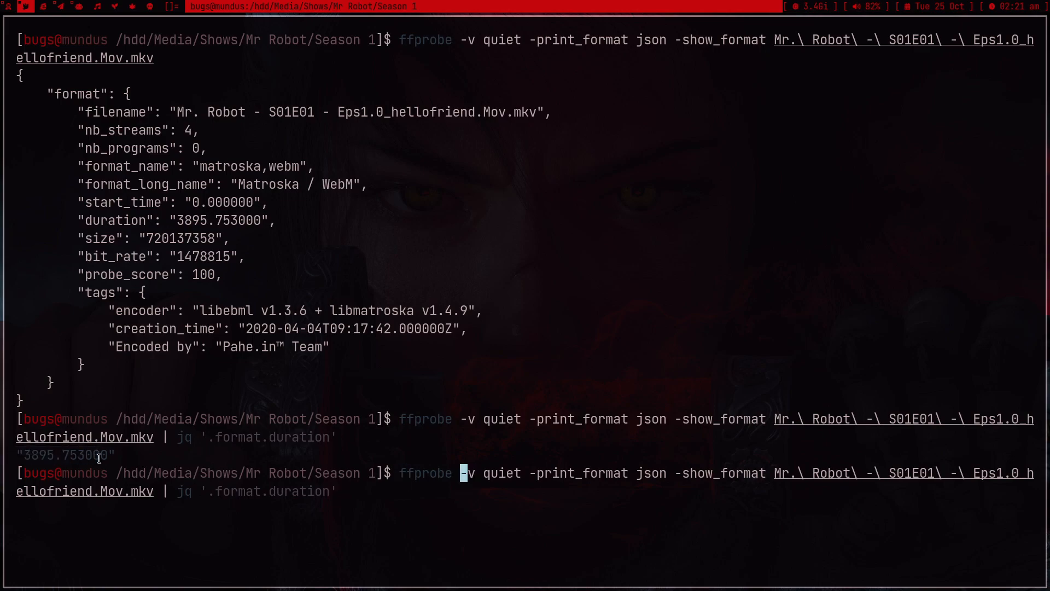
text(-r)
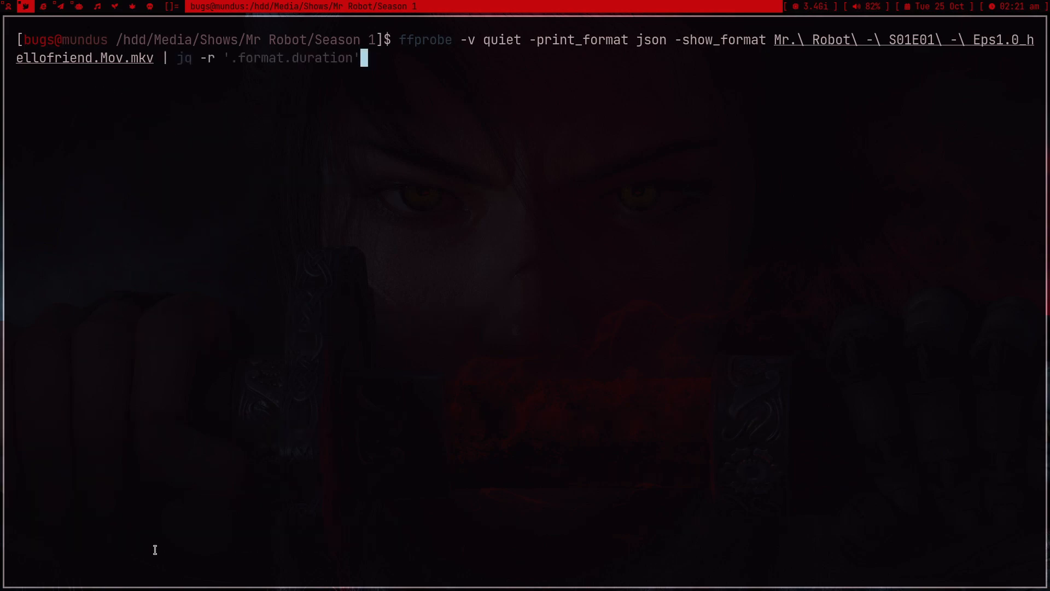
Step: Loop over every *.mkv with for f, probing $f to print ten raw durations
text(for f)
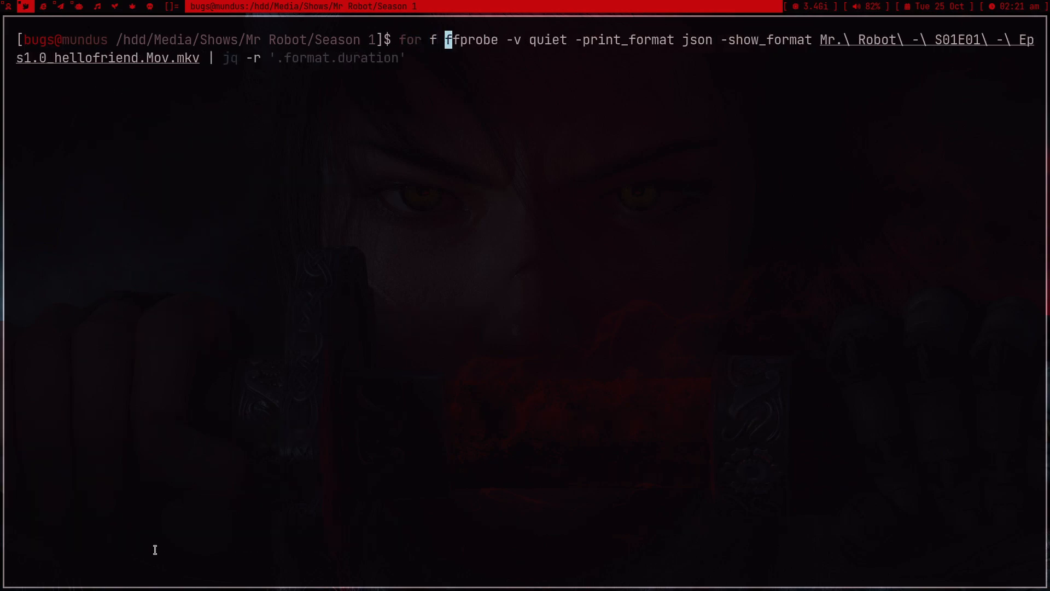
text(in *.mkv ; do)
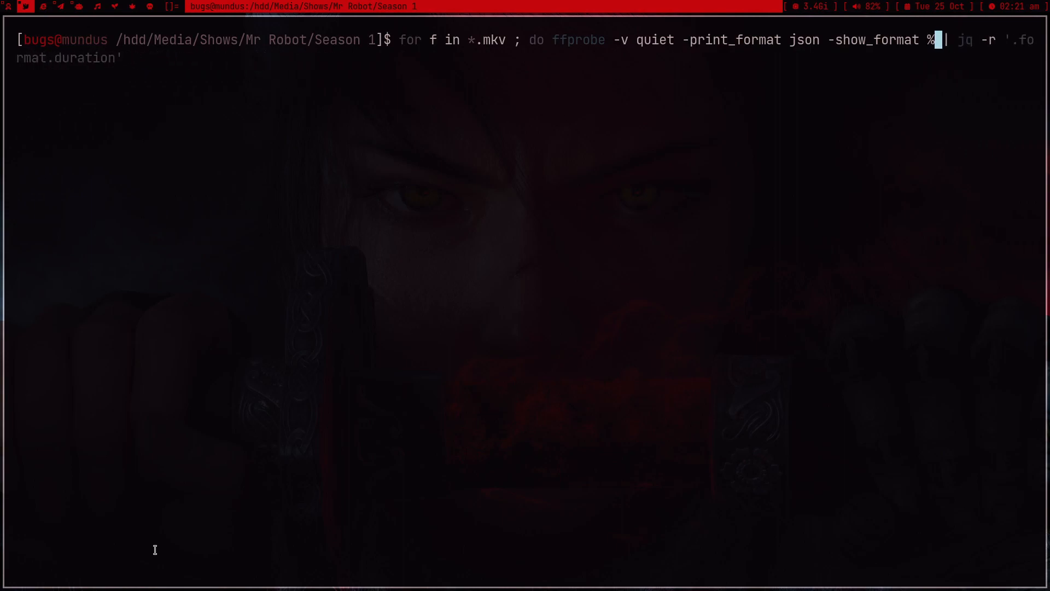
text($f)
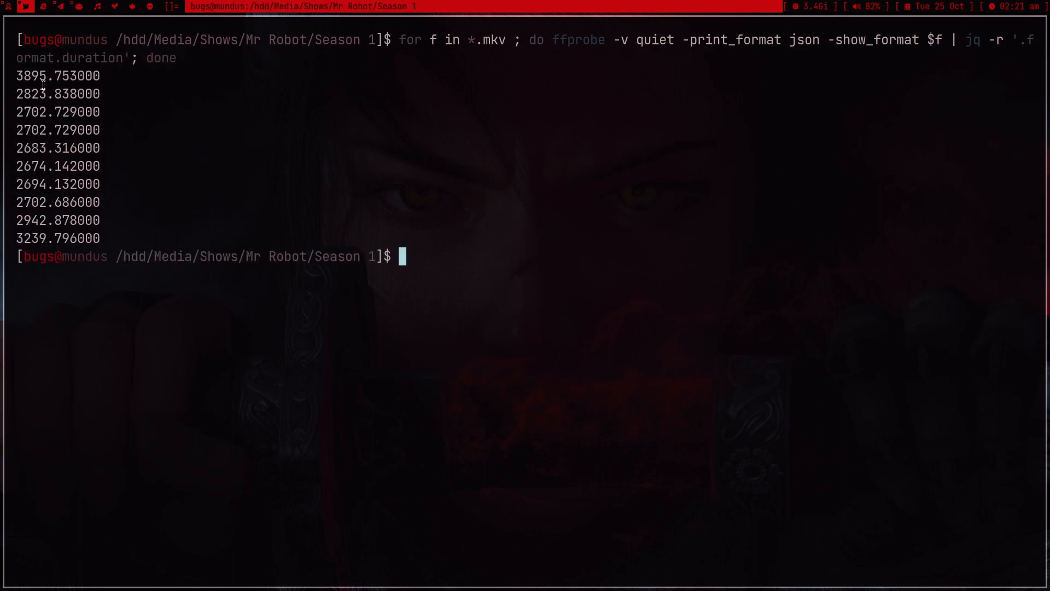
double_click(57, 111)
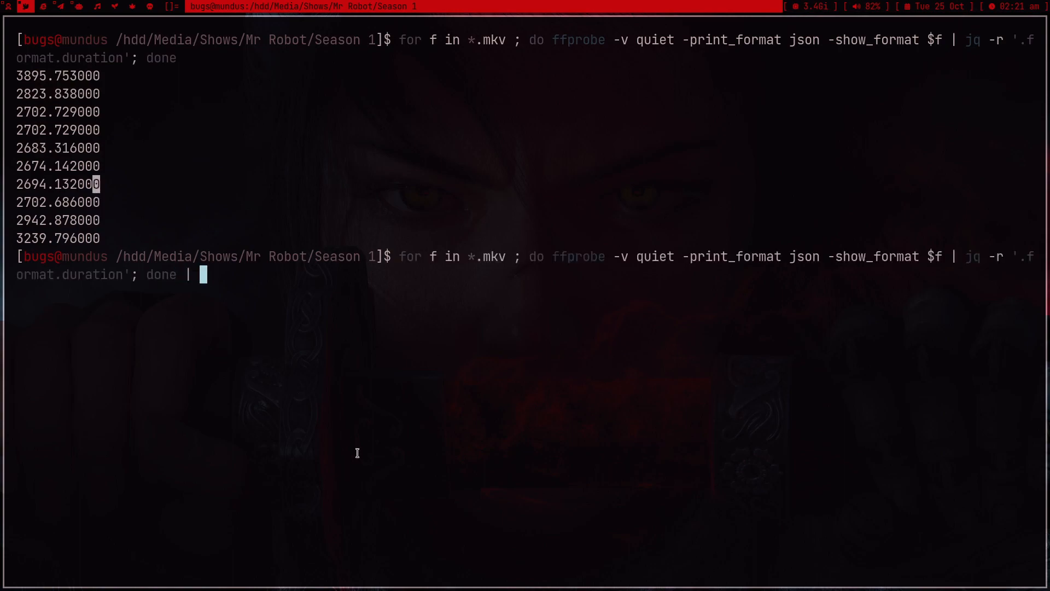
Step: Read through the man bc page's description and OPTIONS section, then quit
text(bc)
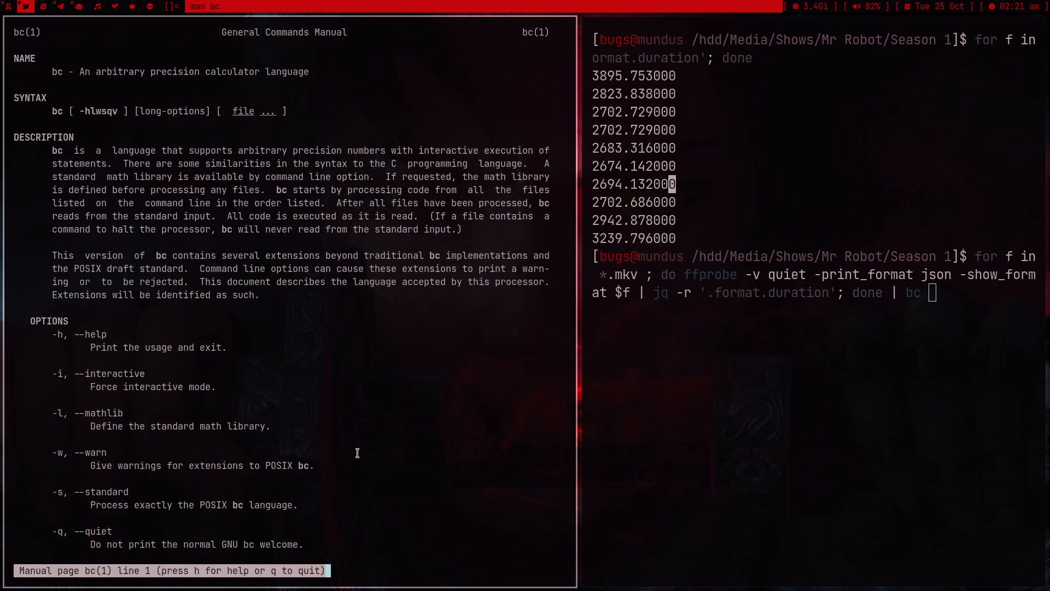
scroll(down, 3)
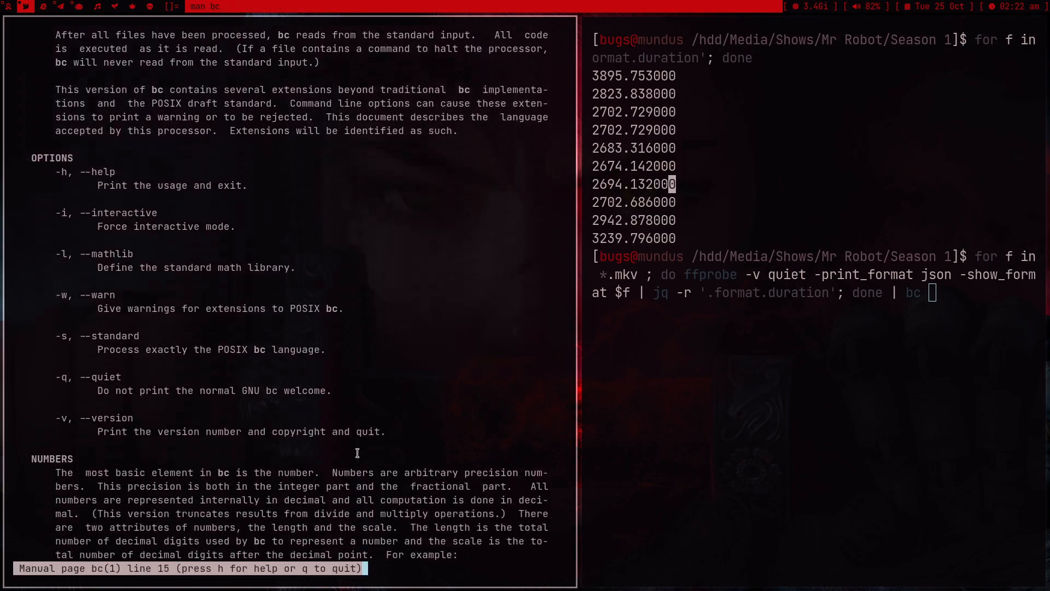
scroll(down, 3)
text(while read)
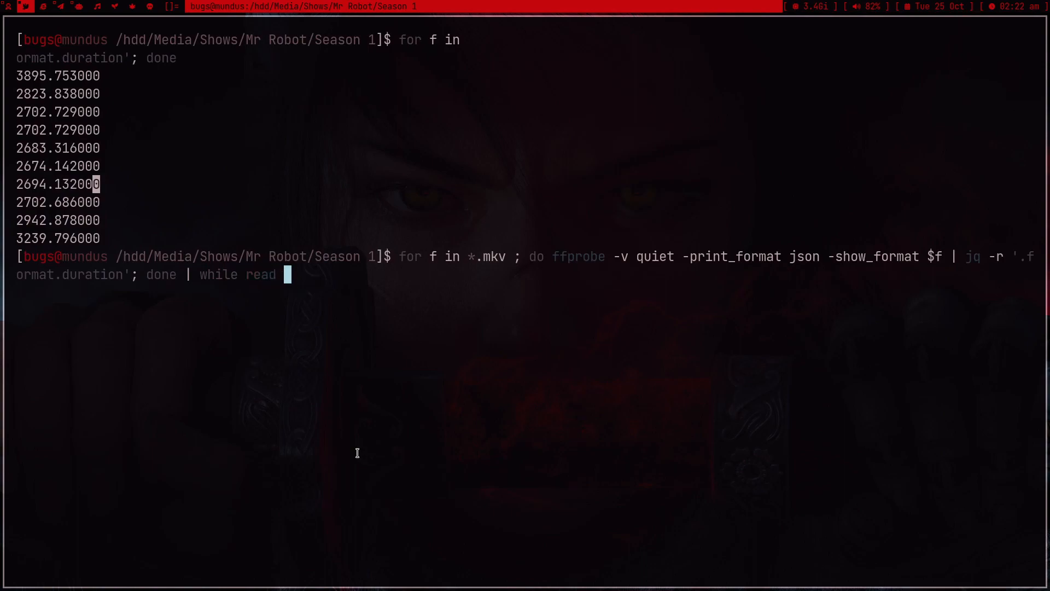
Step: Pipe the durations into a while read line loop that echoes each of the ten values
text(true ; do)
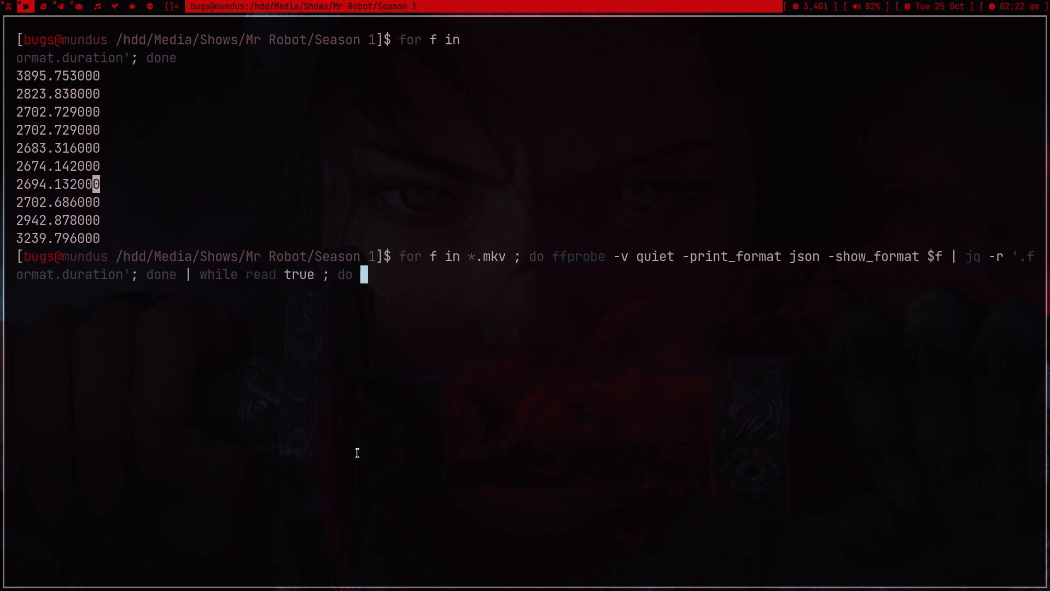
text(echo $)
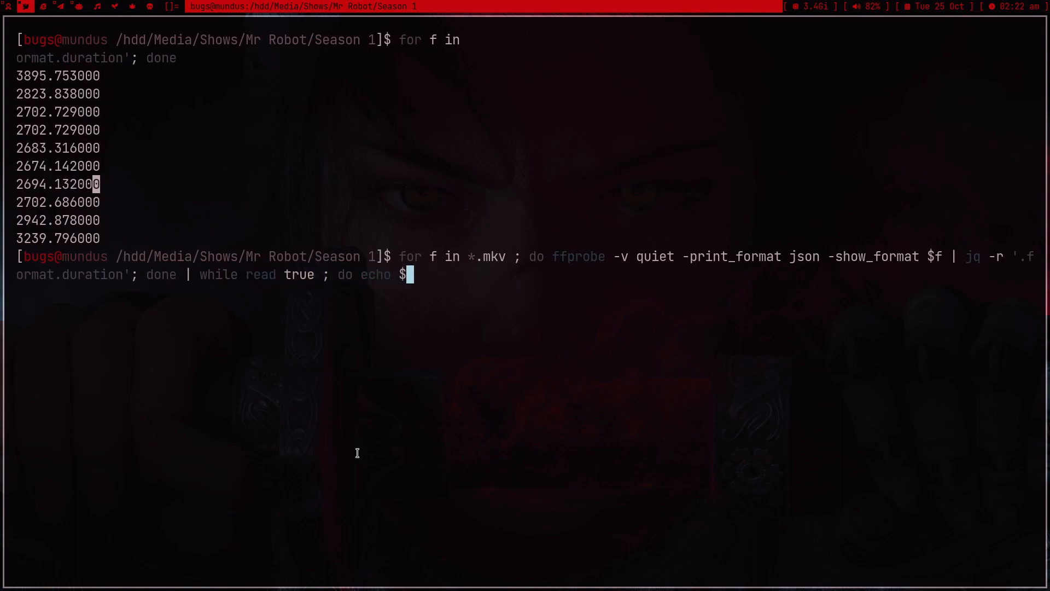
text(line)
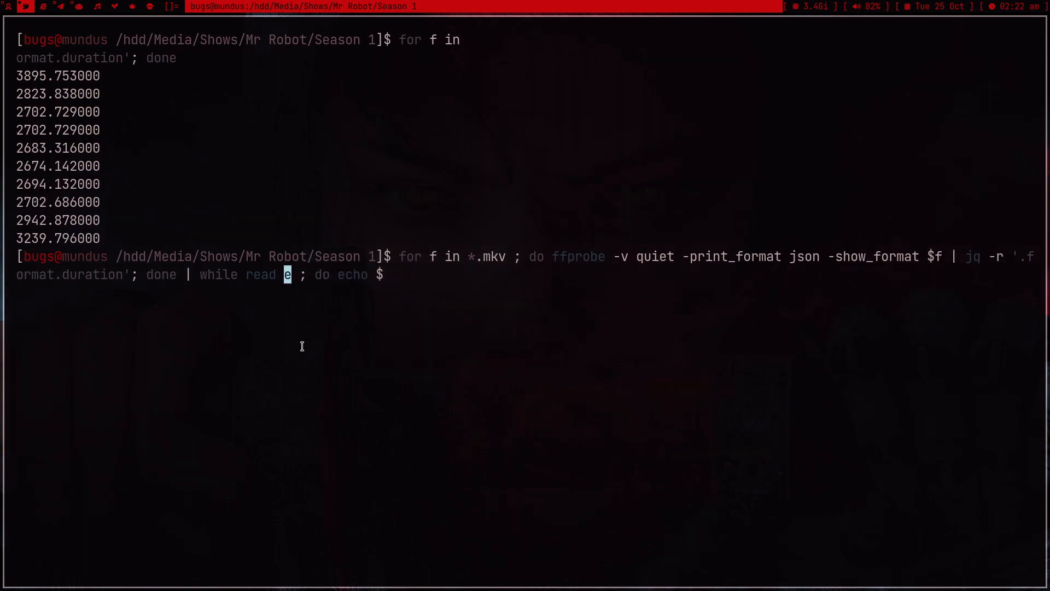
text(ur)
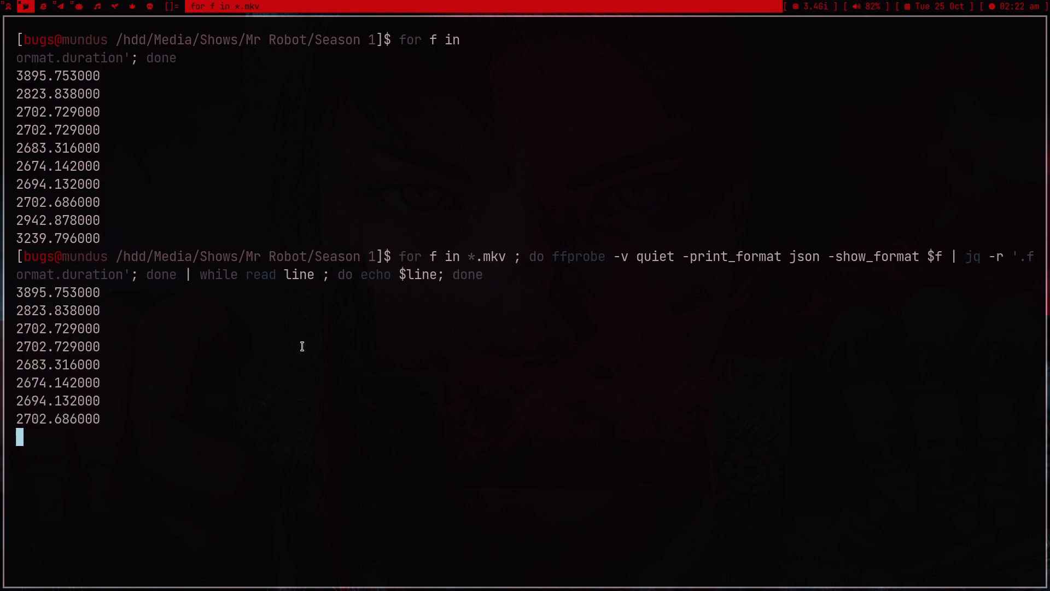
key(Return)
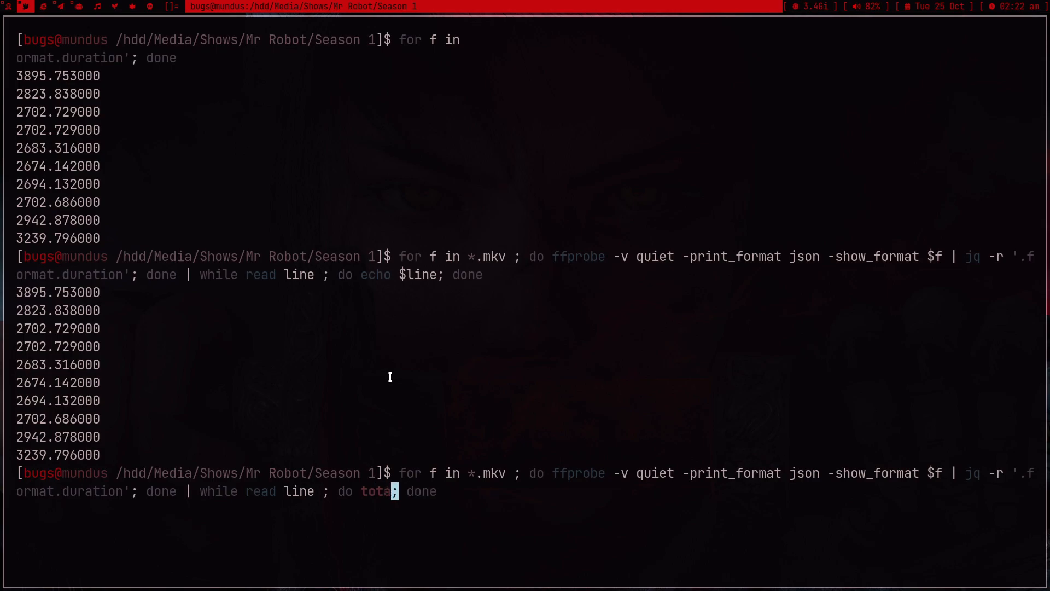
Step: Accumulate durations with X=$(( X+$line )) and echo $X, showing 29061.999 seconds
text(X=$)
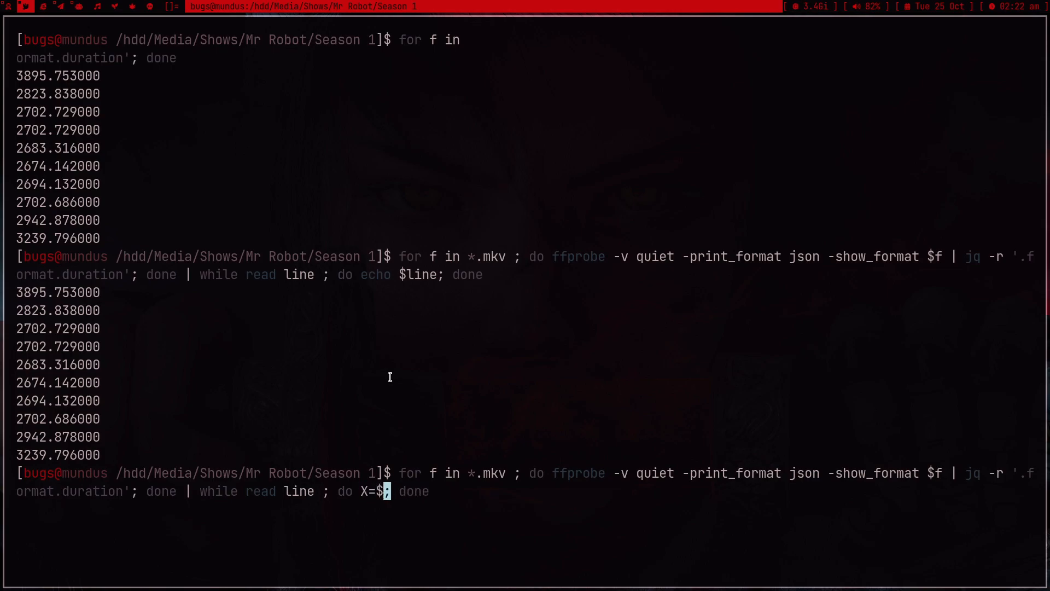
text((()
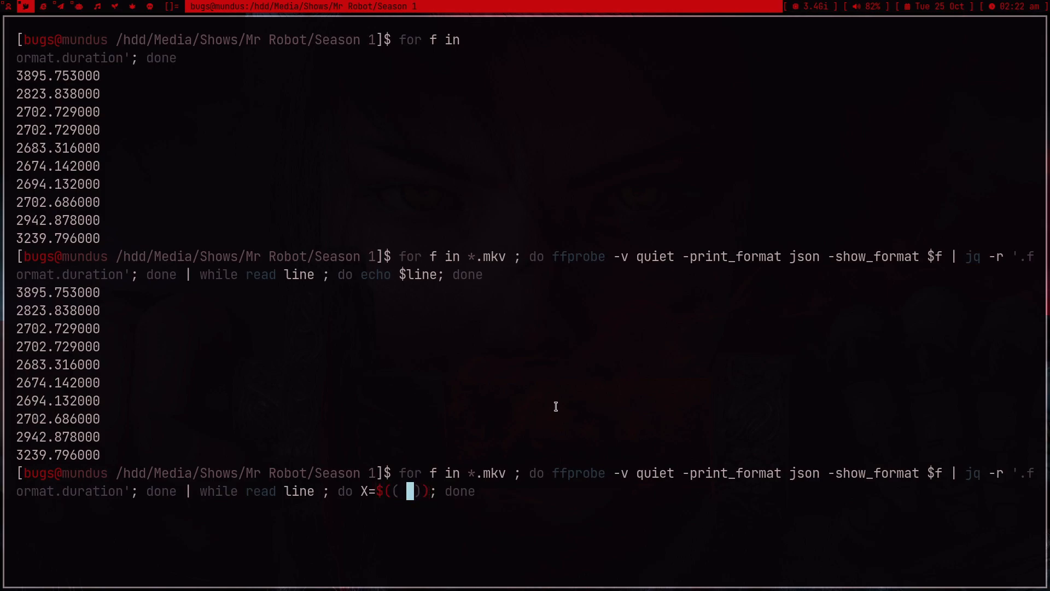
text(X+)
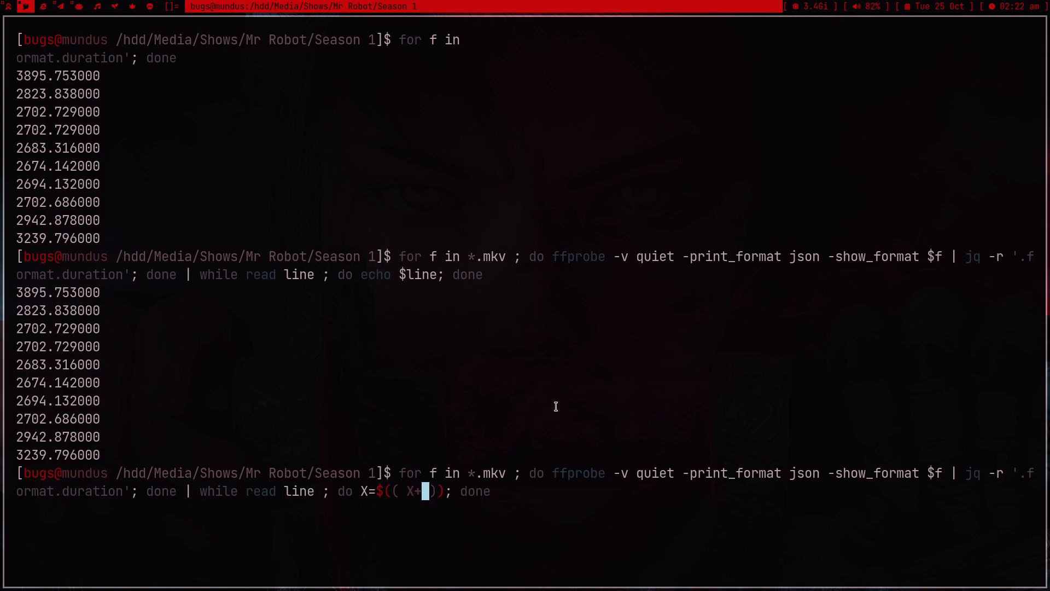
text($line)
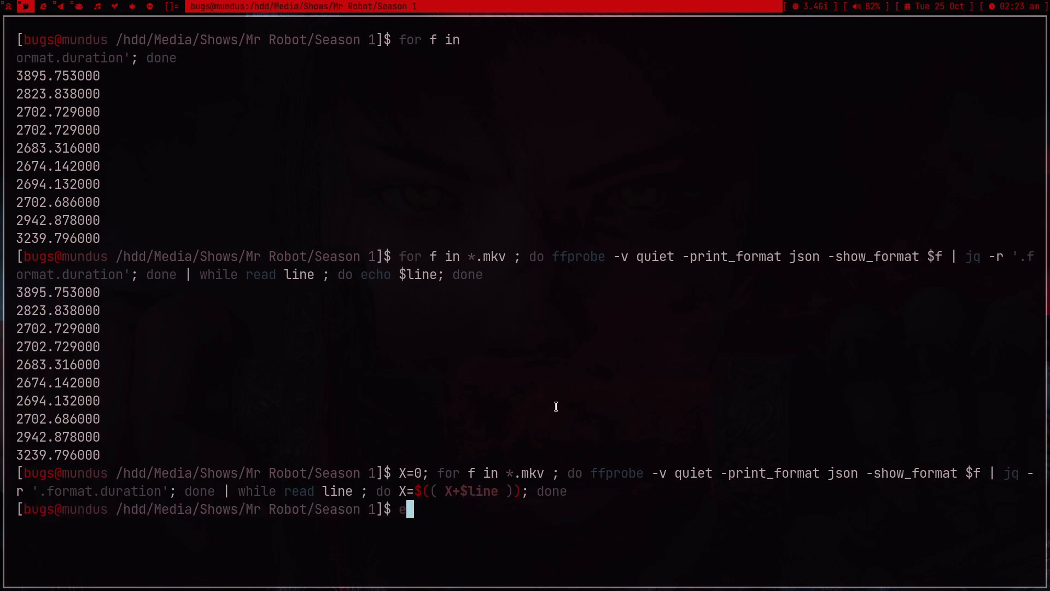
text(cho $X)
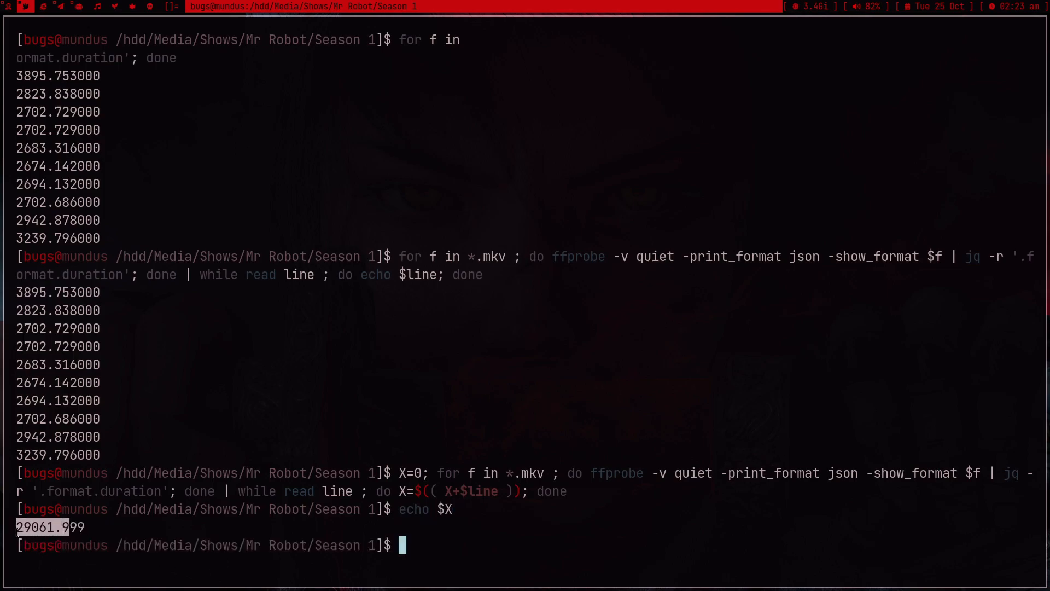
text(echo $X)
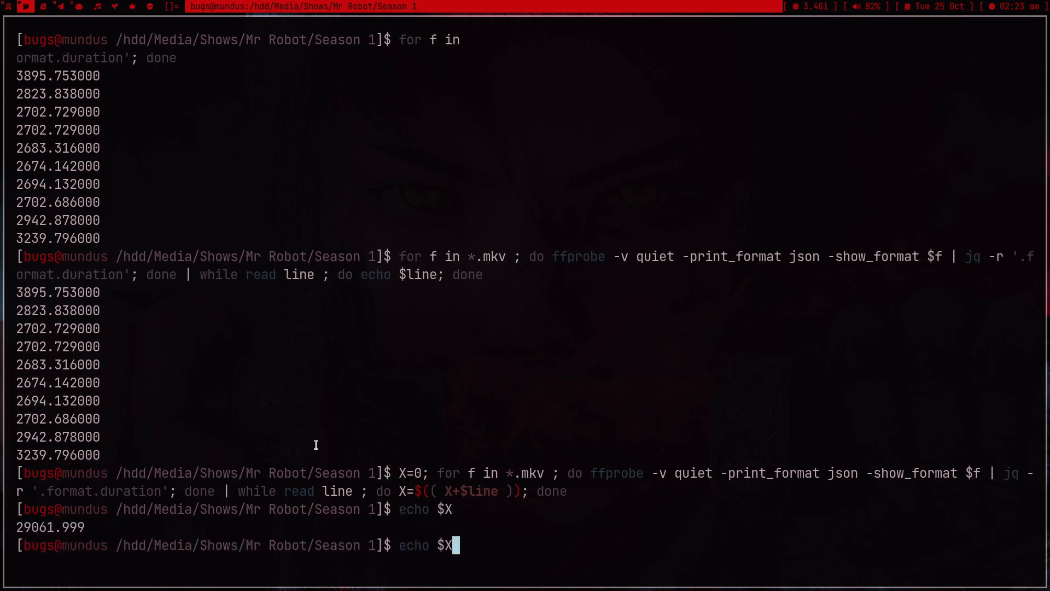
Step: Divide $X by 60 and 3600 (about 484.37 minutes, 8.07 hours), then list the episode files
text($(( $X/60)
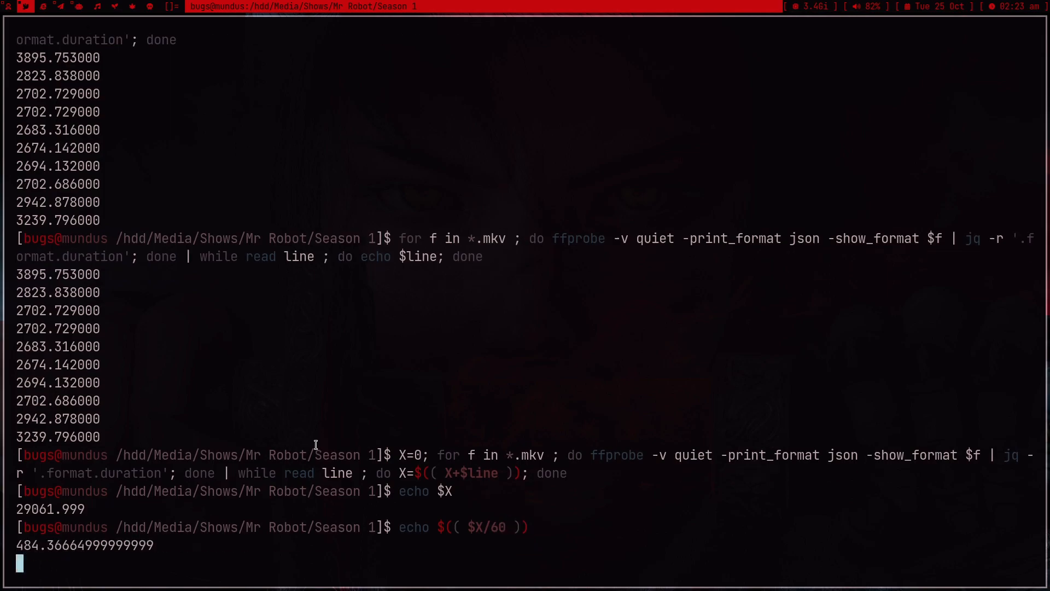
text(echo $(( $X/0 )))
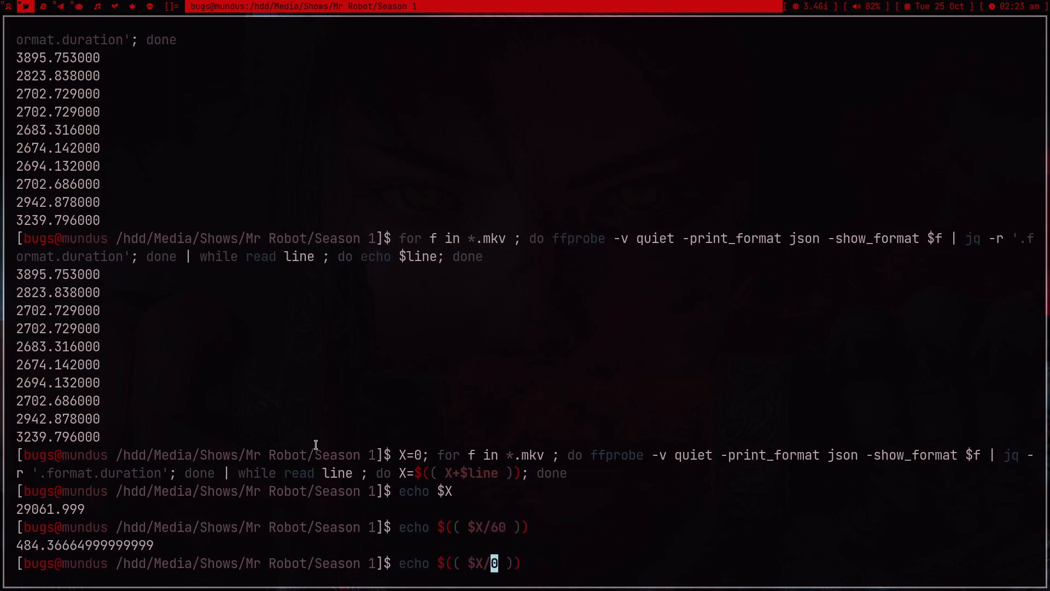
key(BackSpace)
text(360)
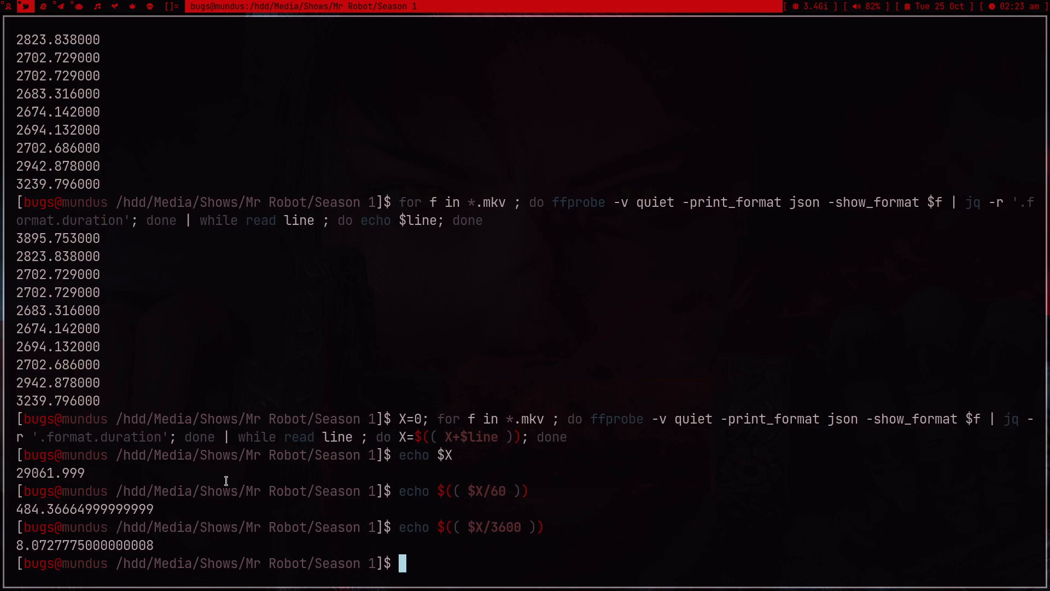
text(ls)
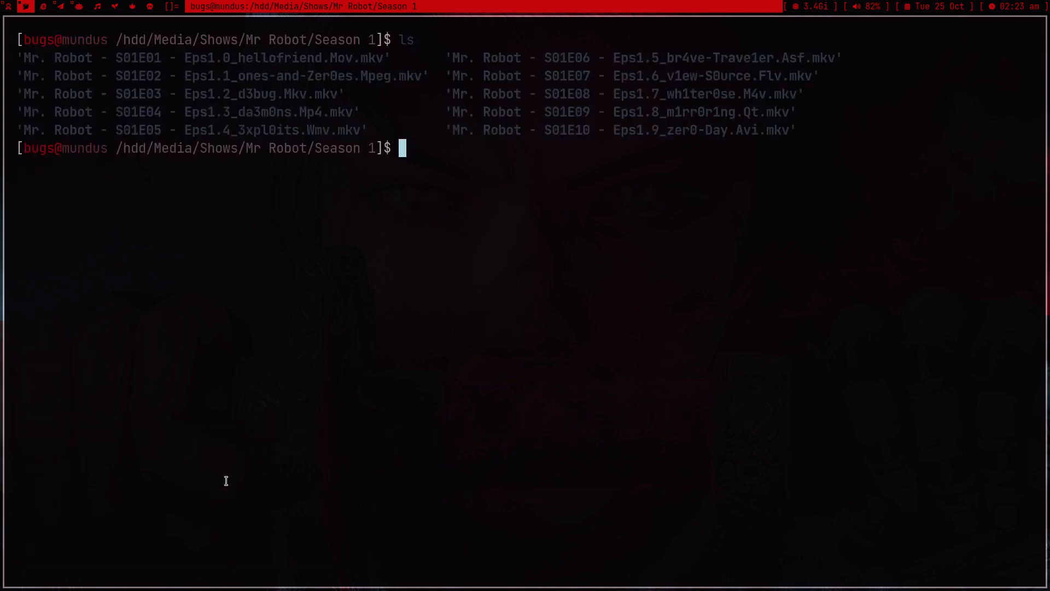